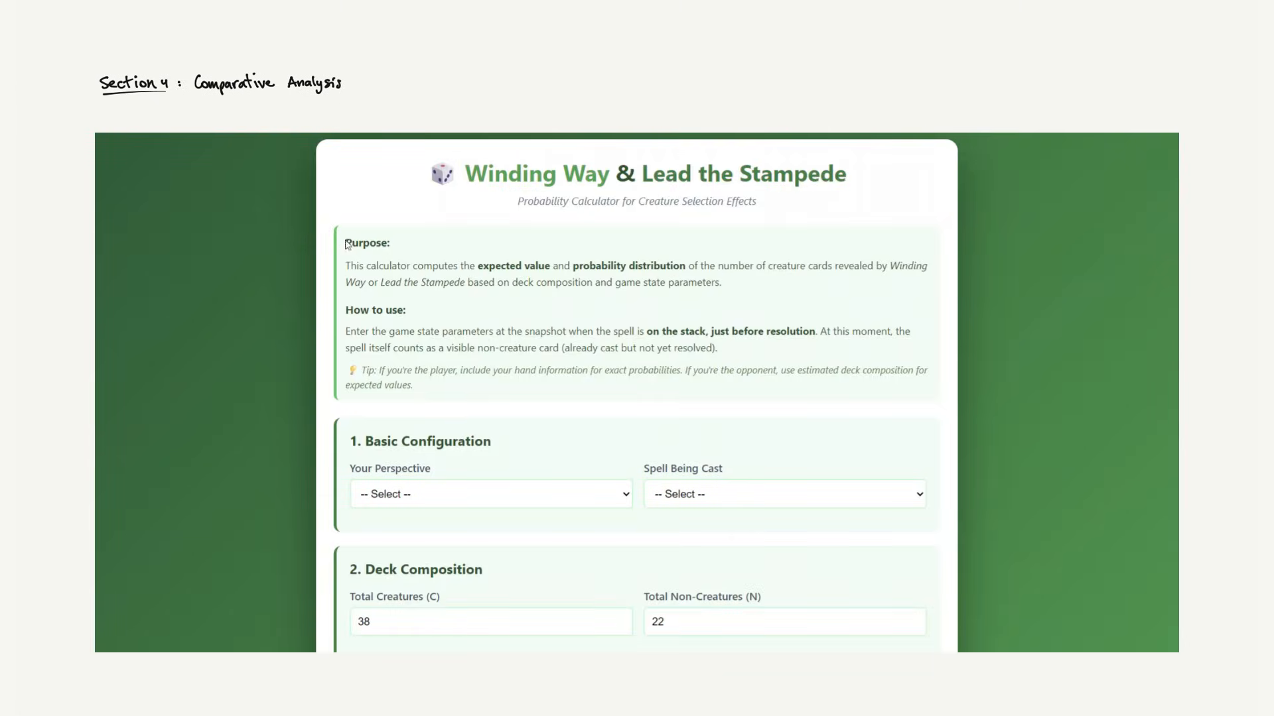
# Calculate probabilities, yielding expected value 2.58, the 0–4 creatures table and the Winding Way bar chart.
pyautogui.scroll(-3)
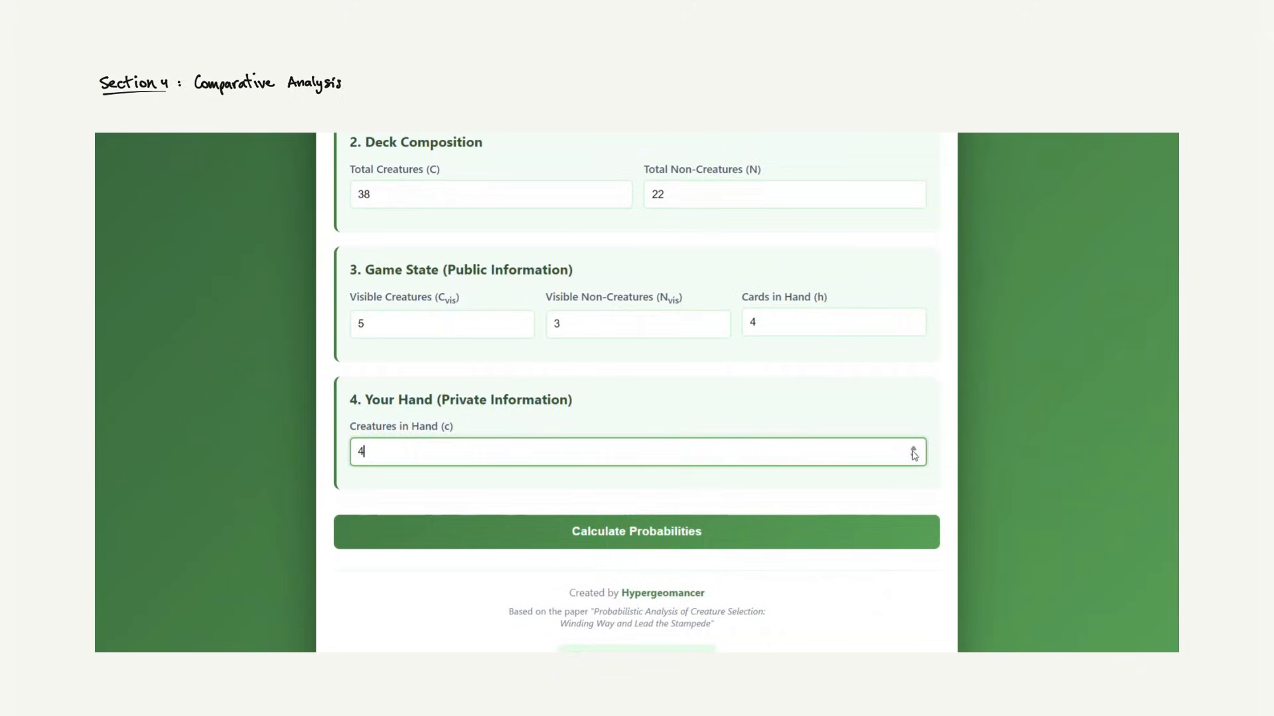
pyautogui.click(636, 531)
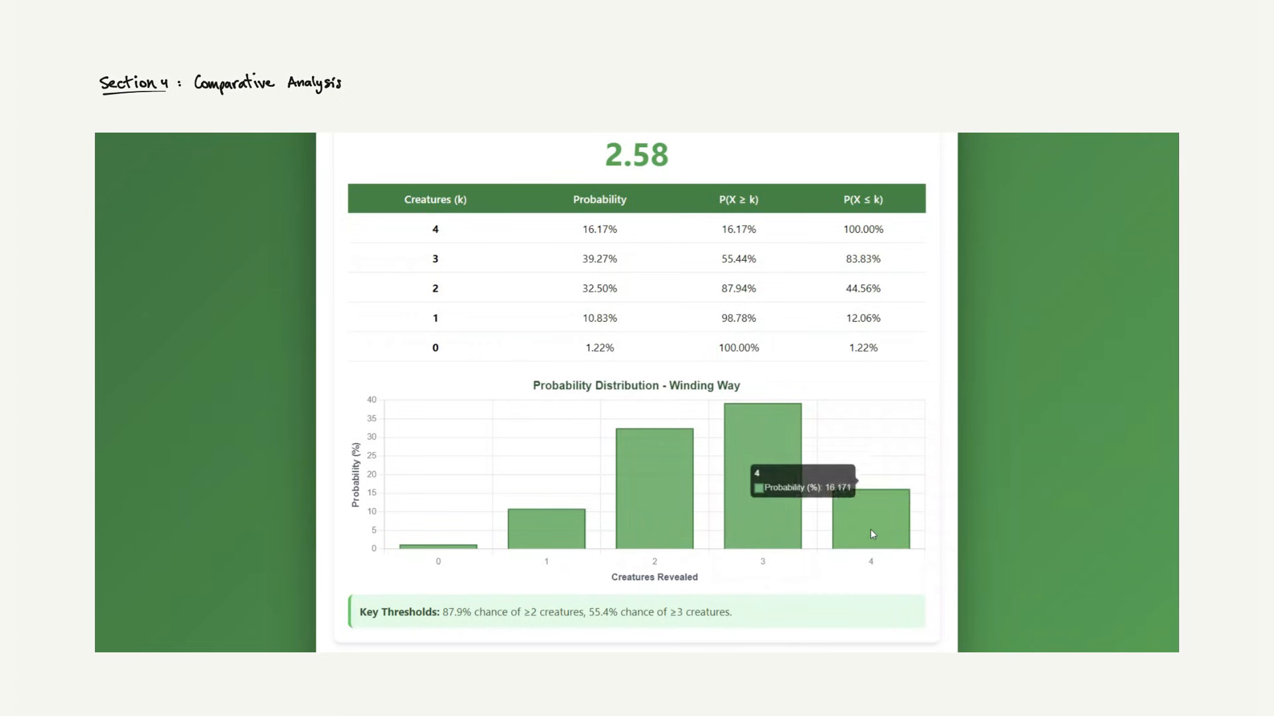
pyautogui.moveTo(796, 348)
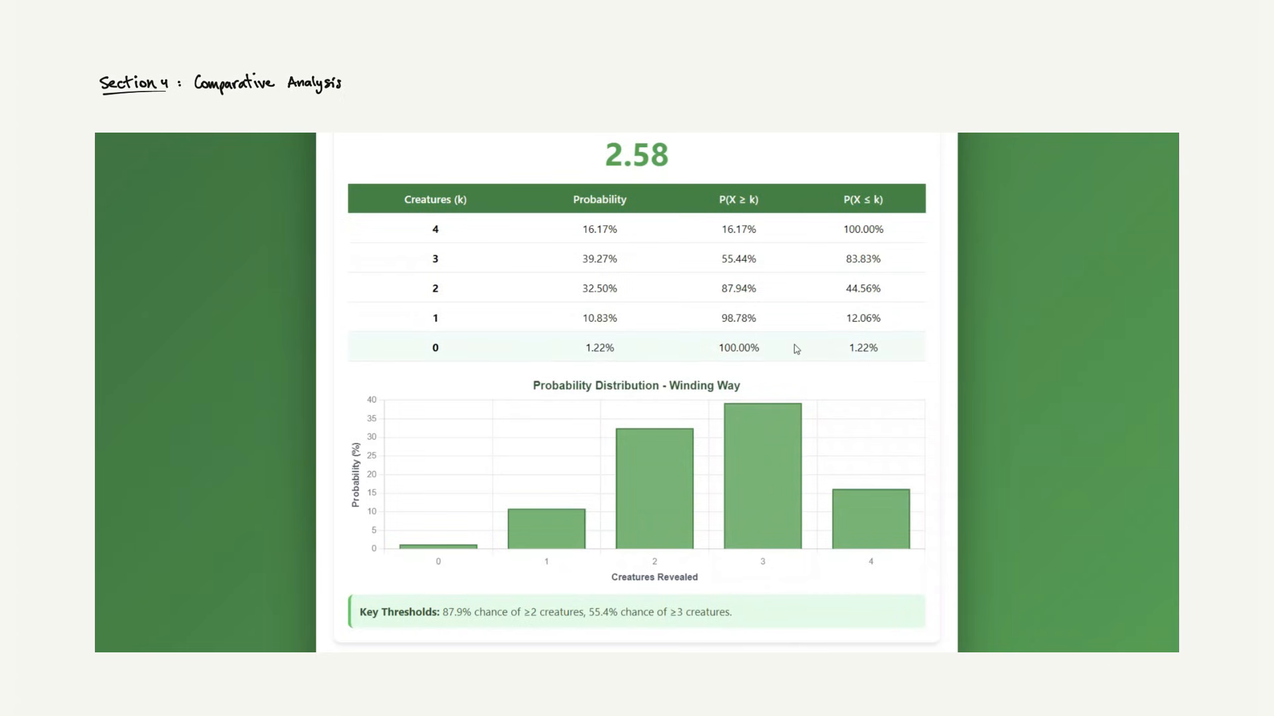